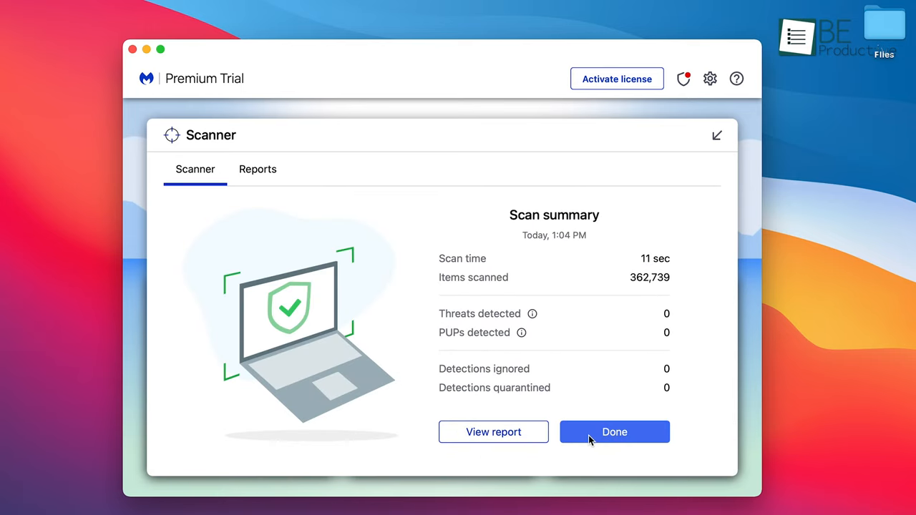
# Step: Dismiss the scan summary and set Malwarebytes scan CPU usage to Medium in Advanced settings
pyautogui.click(615, 432)
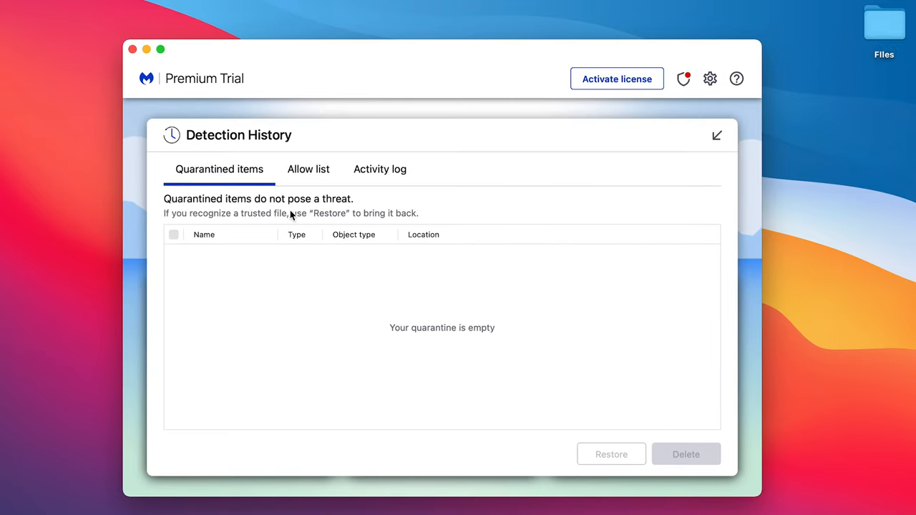
pyautogui.click(711, 79)
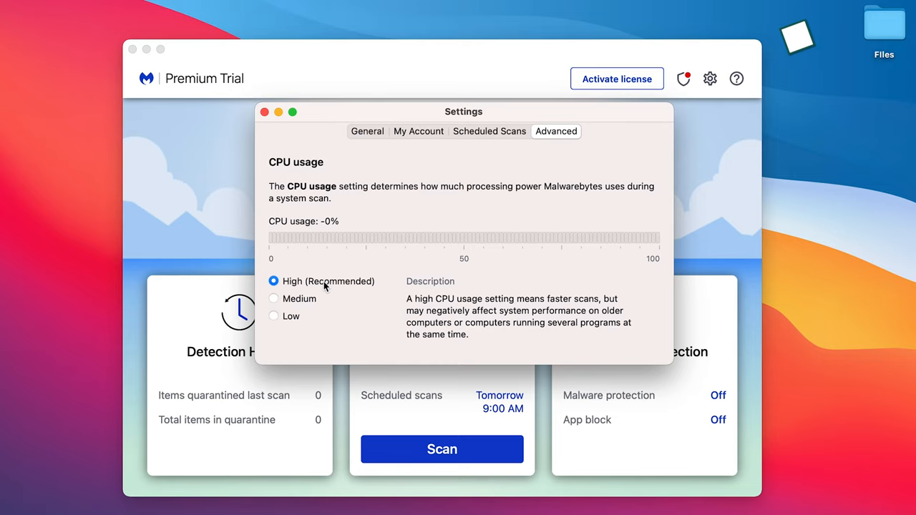
pyautogui.click(273, 299)
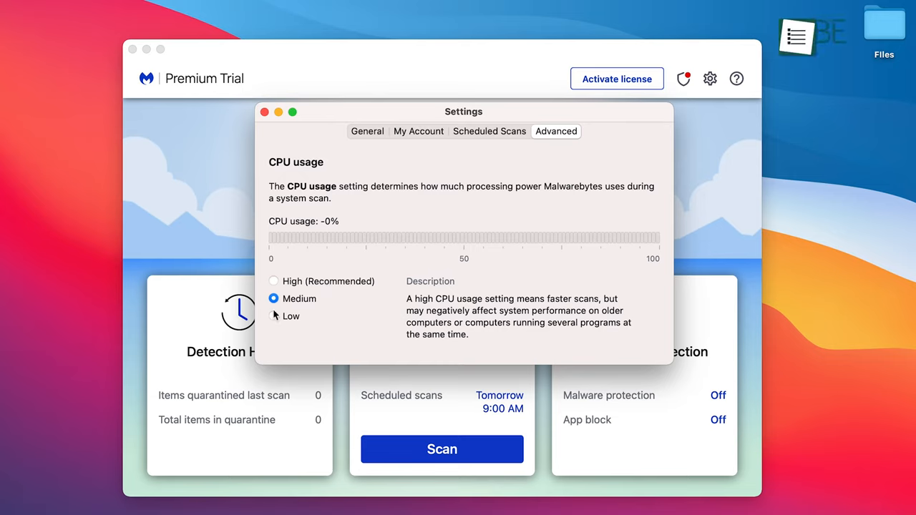
# Step: Switch scan CPU usage to Low and return to the Malwarebytes dashboard
pyautogui.click(273, 316)
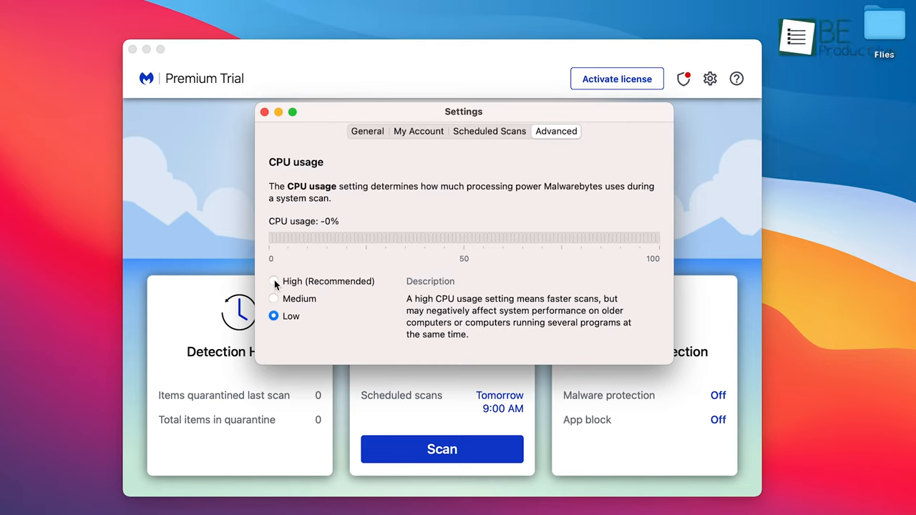
pyautogui.click(264, 112)
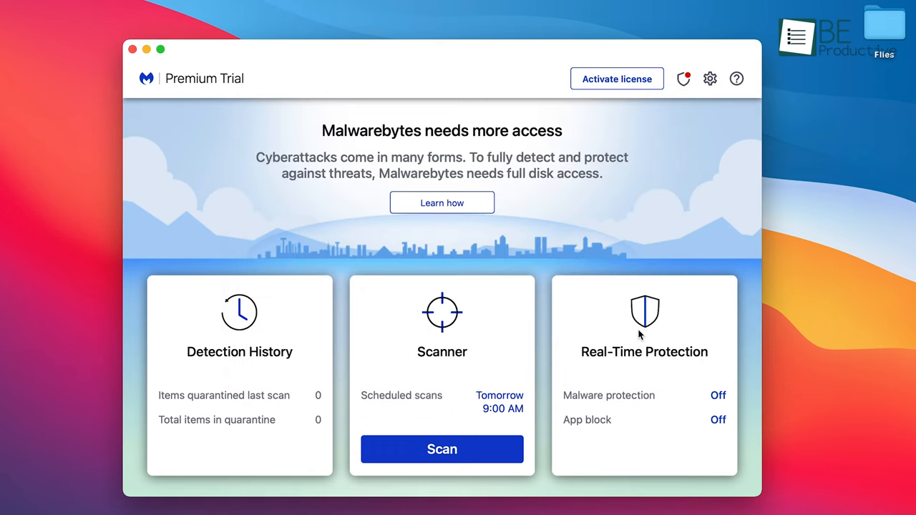
pyautogui.click(683, 79)
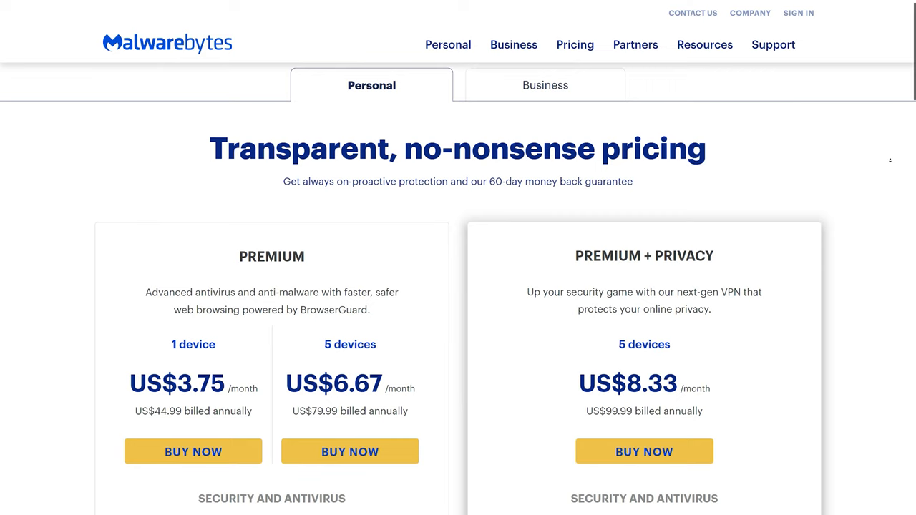
# Step: Scroll through the Malwarebytes Premium and Premium + Privacy personal plans
pyautogui.scroll(-3)
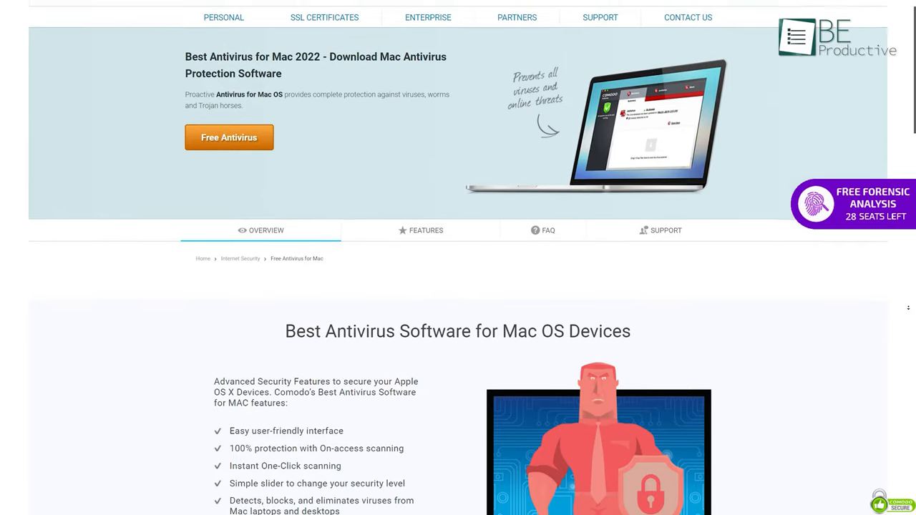
# Step: Dismiss Comodo's notice that no infected items were found
pyautogui.scroll(-3)
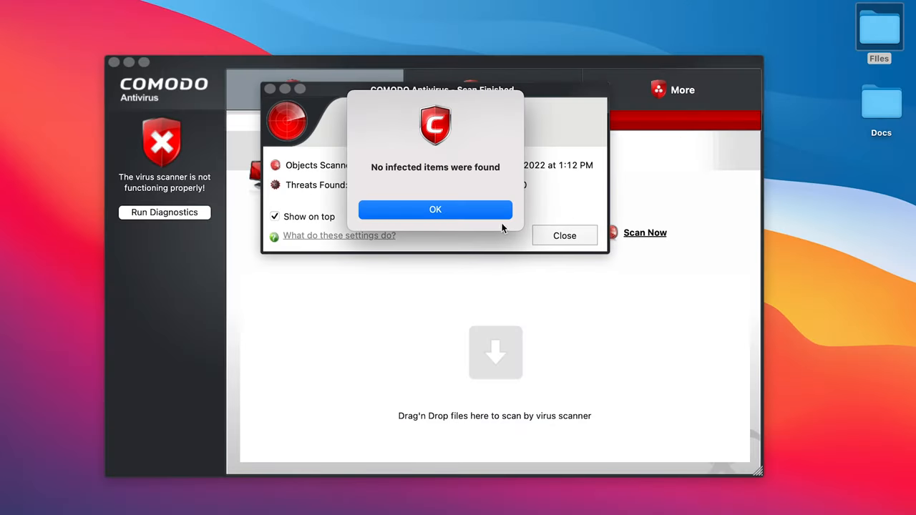
pyautogui.click(435, 209)
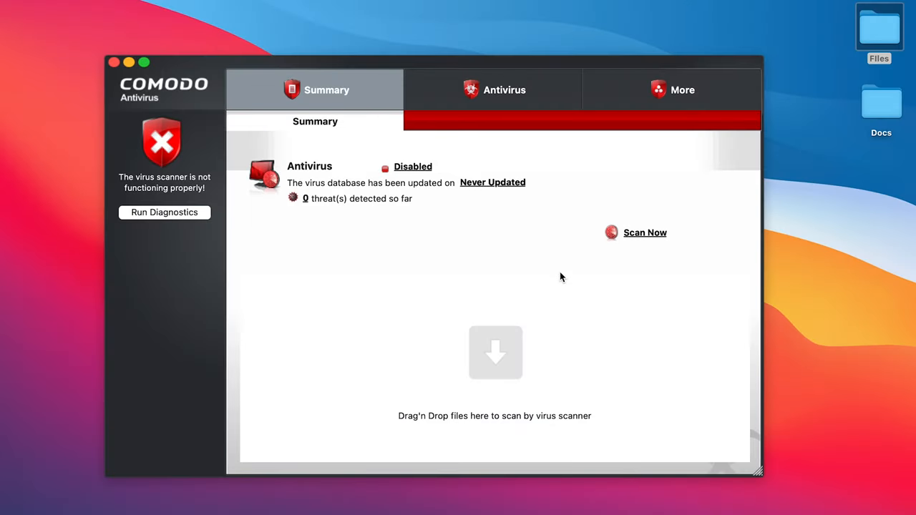
# Step: Choose the Full Scan profile and launch a full scan of the Mac
pyautogui.click(645, 232)
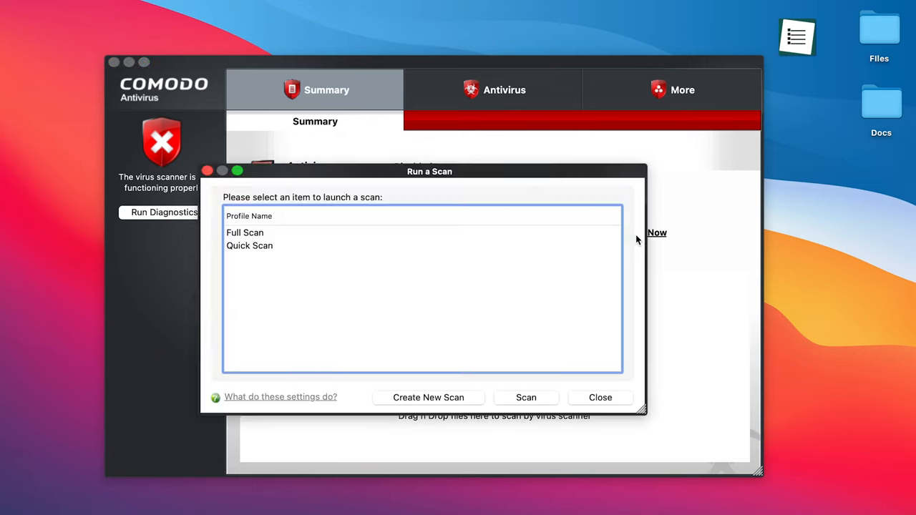
pyautogui.click(244, 232)
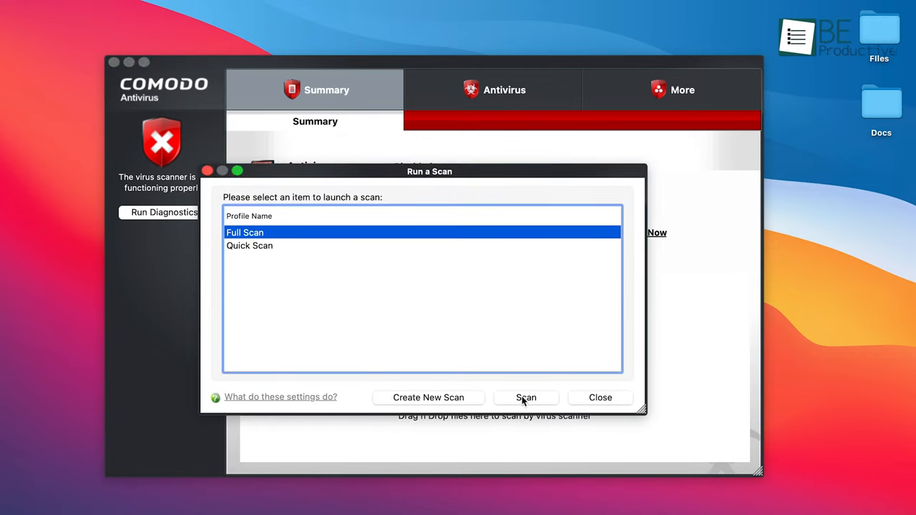
pyautogui.click(600, 398)
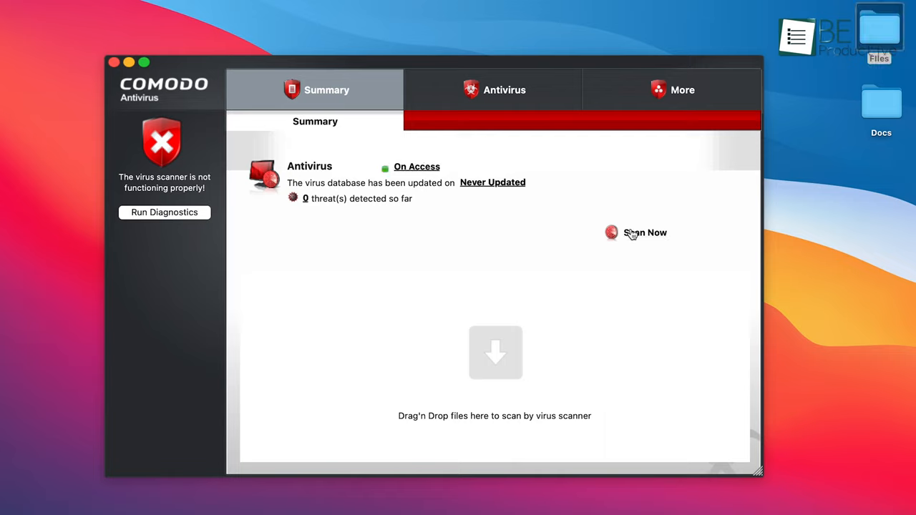
pyautogui.moveTo(879, 32); pyautogui.dragTo(659, 227)
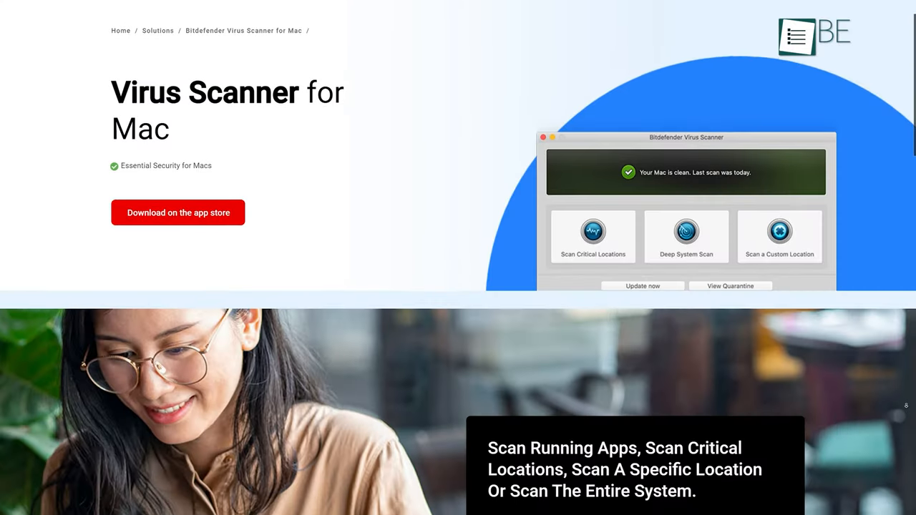
# Step: Scroll the Bitdefender Virus Scanner for Mac page down to its scanning features
pyautogui.scroll(-3)
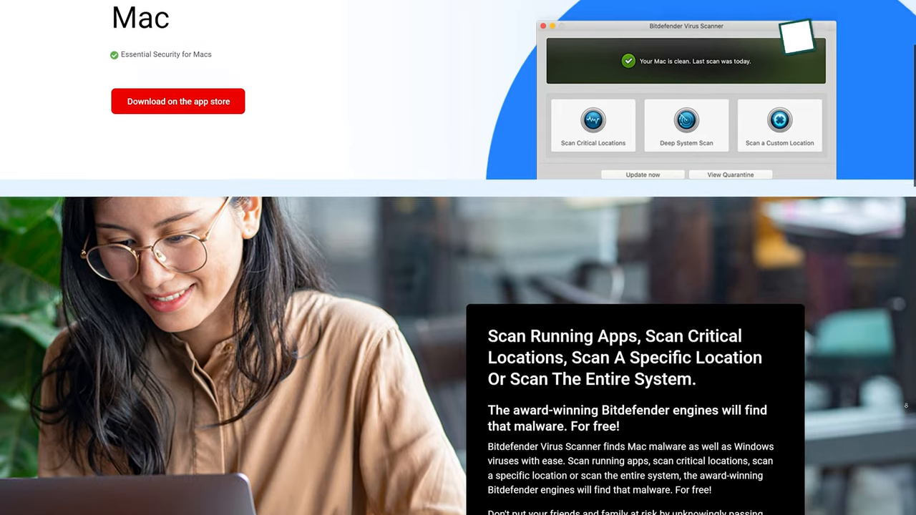
pyautogui.scroll(-3)
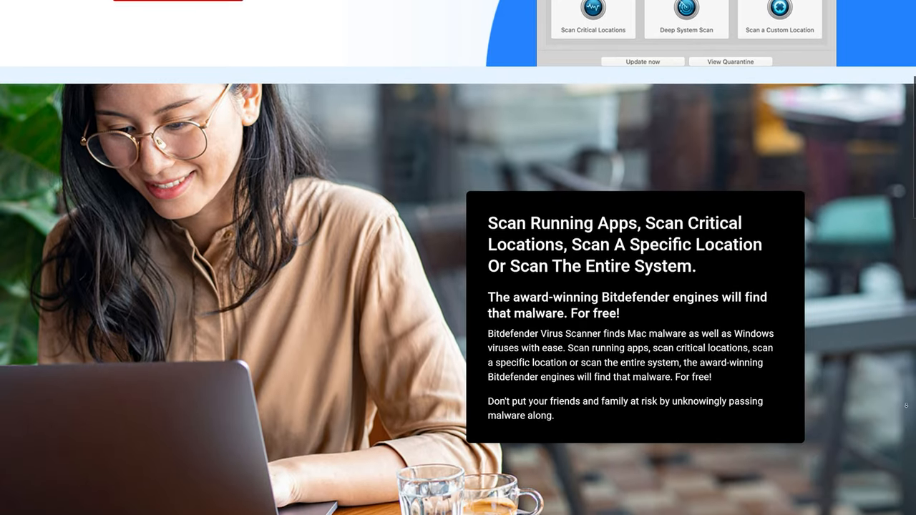
pyautogui.scroll(-3)
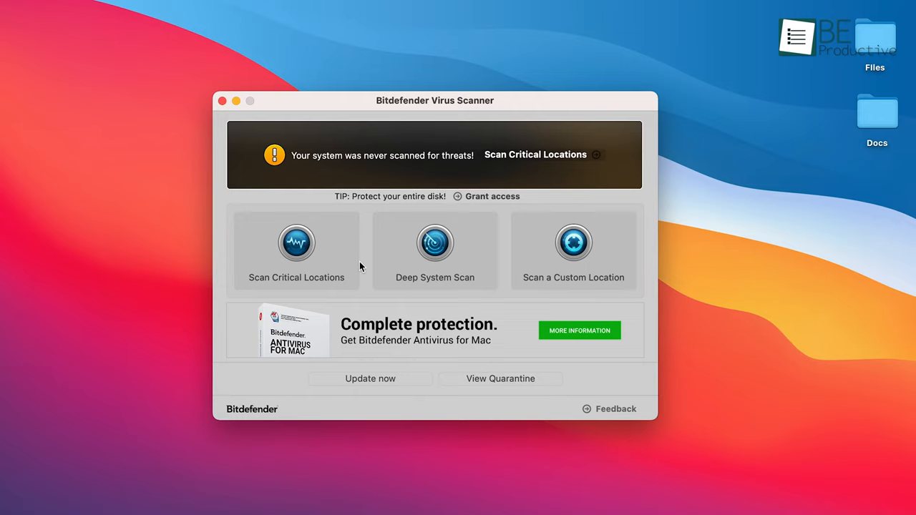
pyautogui.moveTo(521, 338)
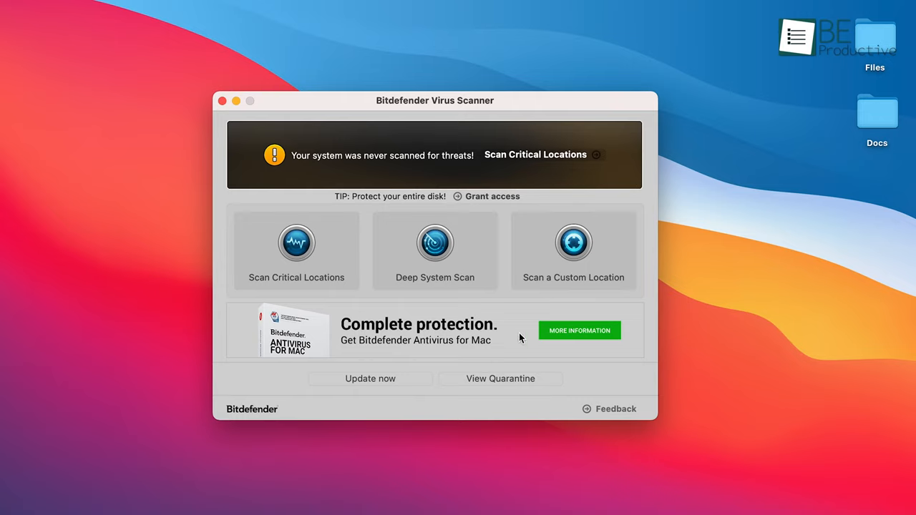
pyautogui.moveTo(517, 380)
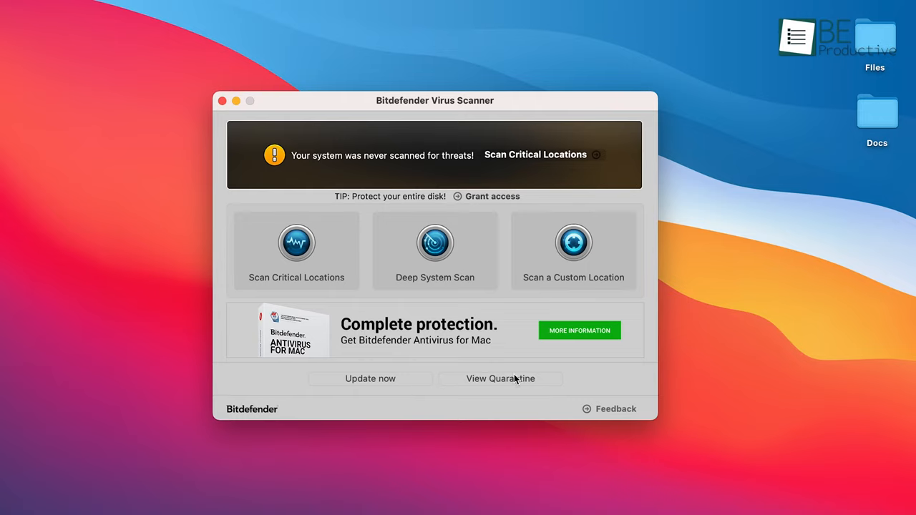
pyautogui.moveTo(455, 261)
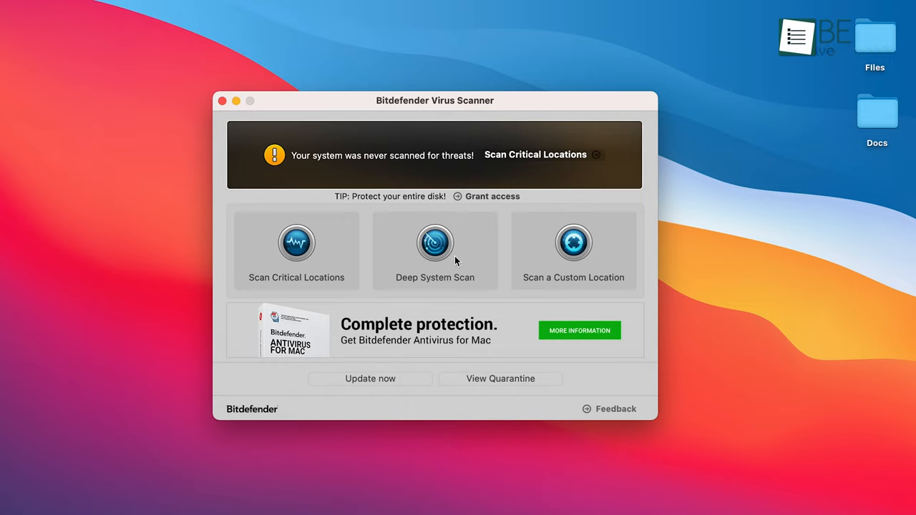
# Step: Scan the Downloads folder as a custom location in Bitdefender Virus Scanner
pyautogui.click(370, 378)
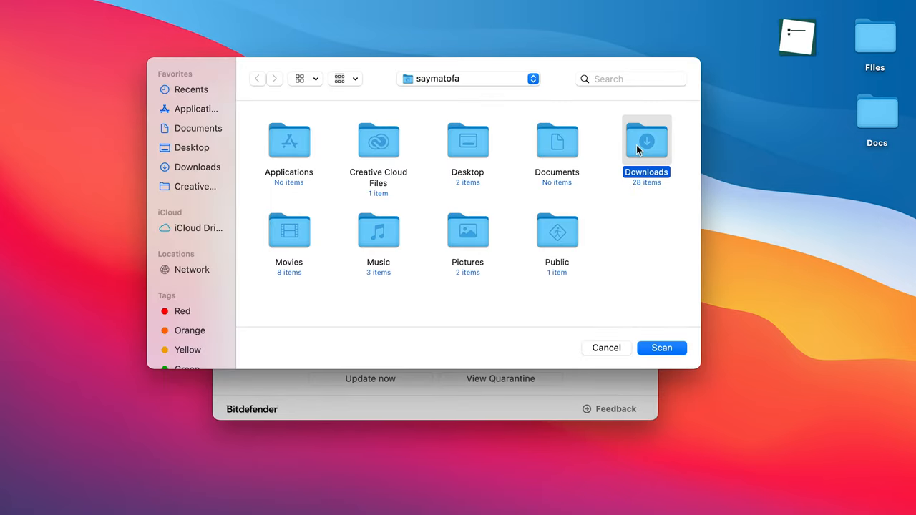
pyautogui.click(662, 348)
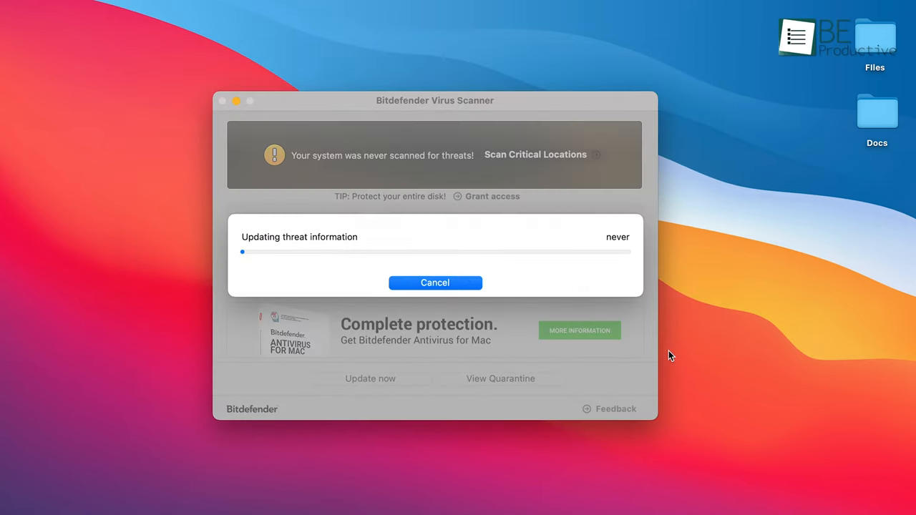
pyautogui.click(435, 283)
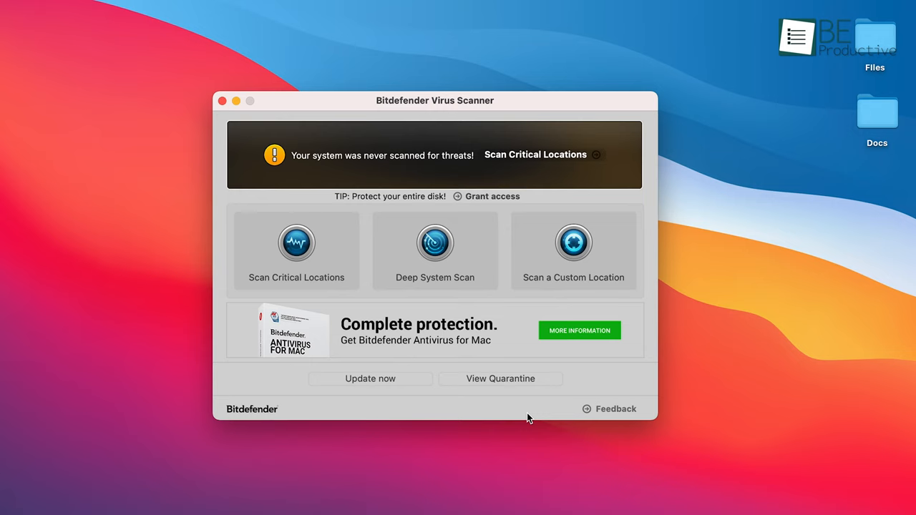
# Step: Check the empty quarantine list, then refresh Bitdefender's threat definitions
pyautogui.click(499, 378)
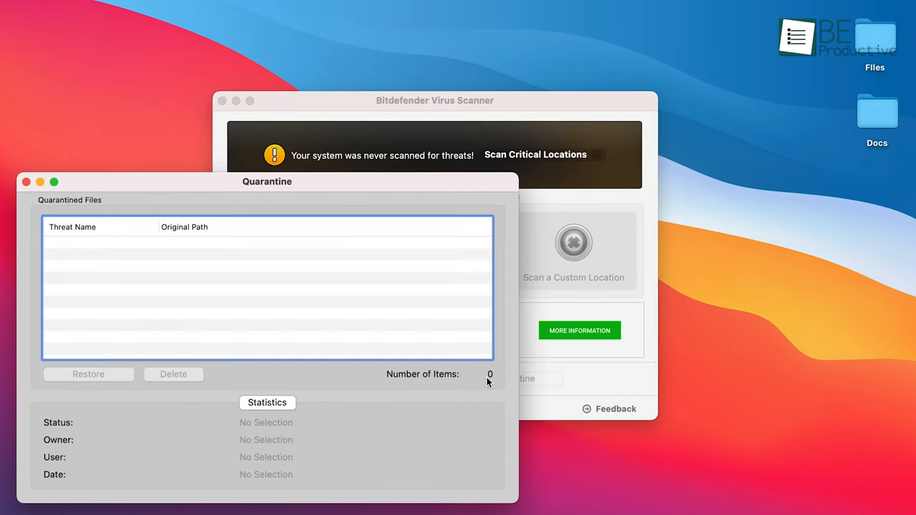
pyautogui.moveTo(189, 384)
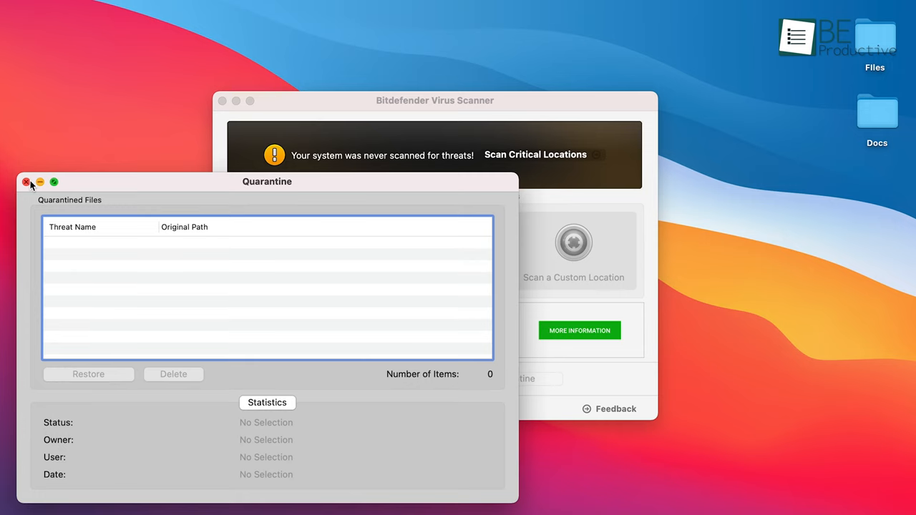
pyautogui.click(26, 182)
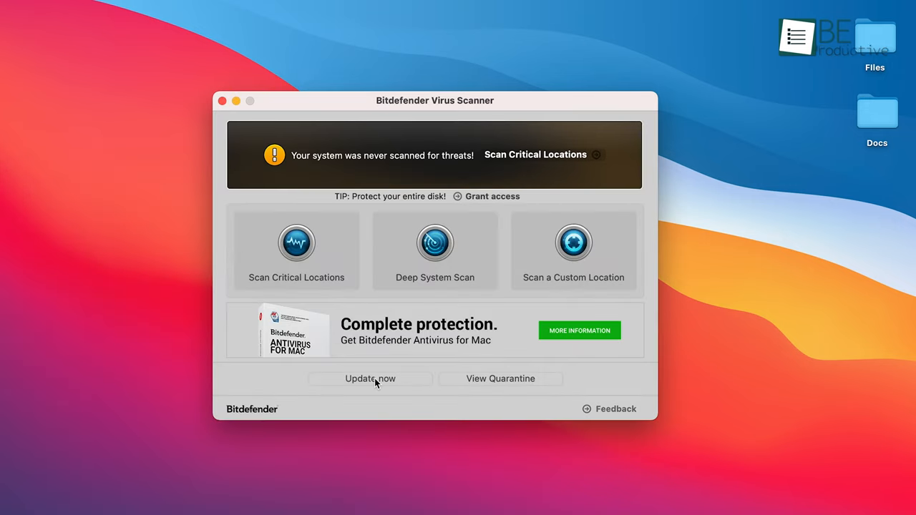
pyautogui.click(370, 378)
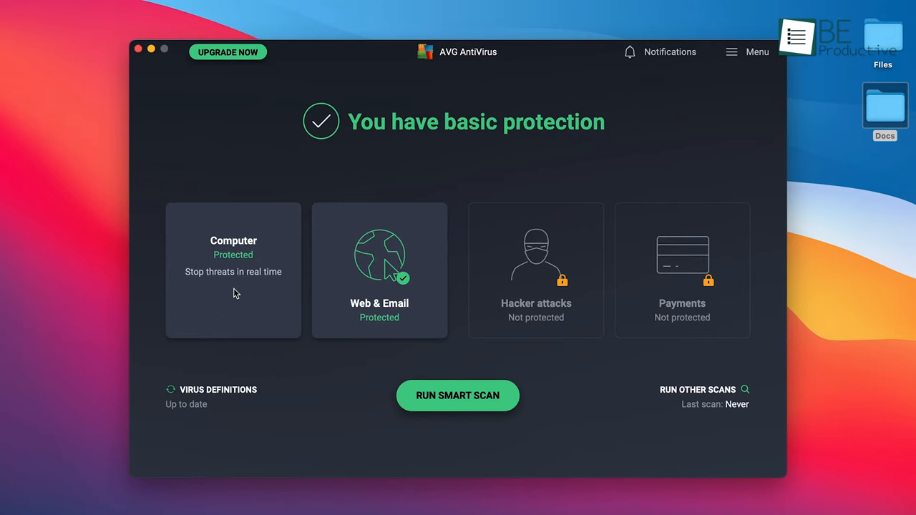
pyautogui.moveTo(551, 295)
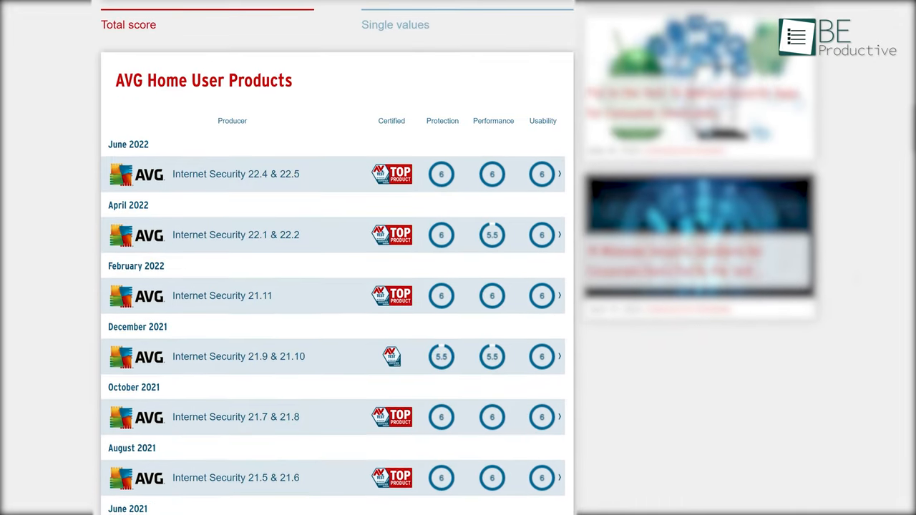
# Step: Scroll AVG's AV-Test scores and its Mac page on online protection and automatic updates
pyautogui.scroll(-3)
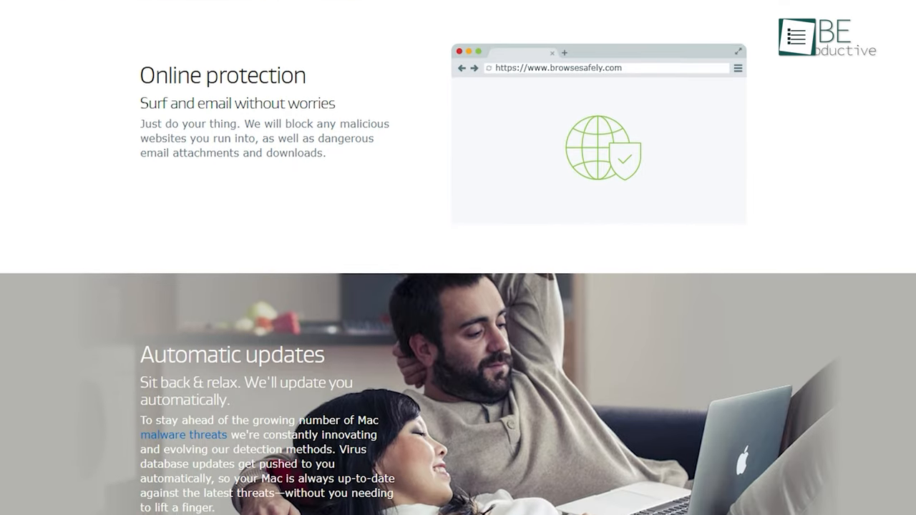
pyautogui.scroll(-3)
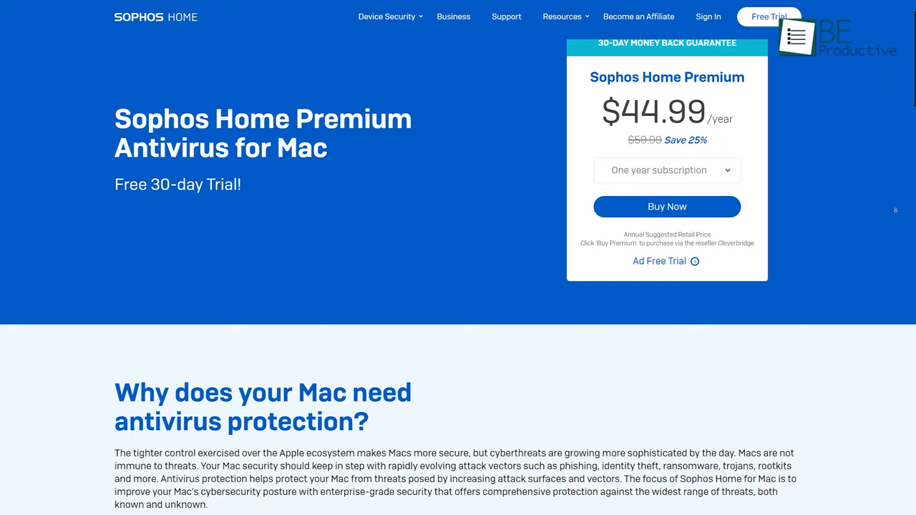
# Step: Scroll past the Sophos Home Premium for Mac $44.99 yearly price and free trial box
pyautogui.scroll(-3)
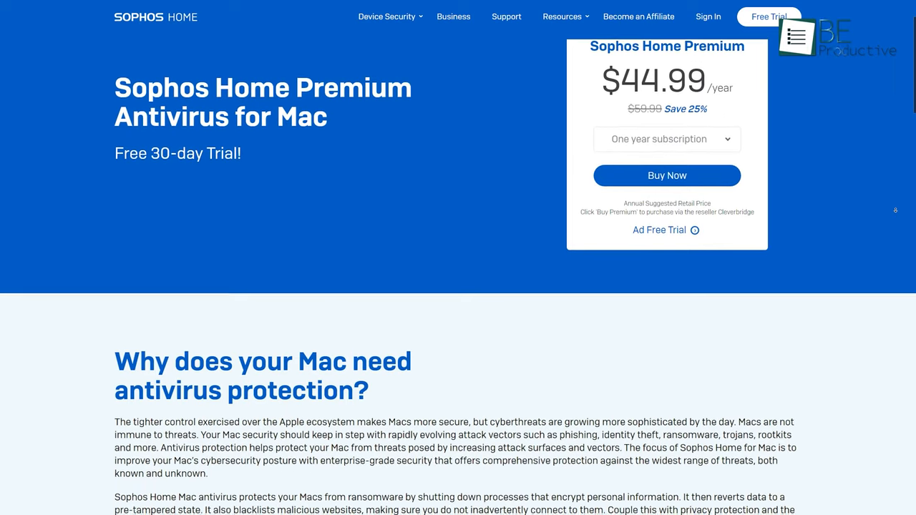
pyautogui.click(667, 174)
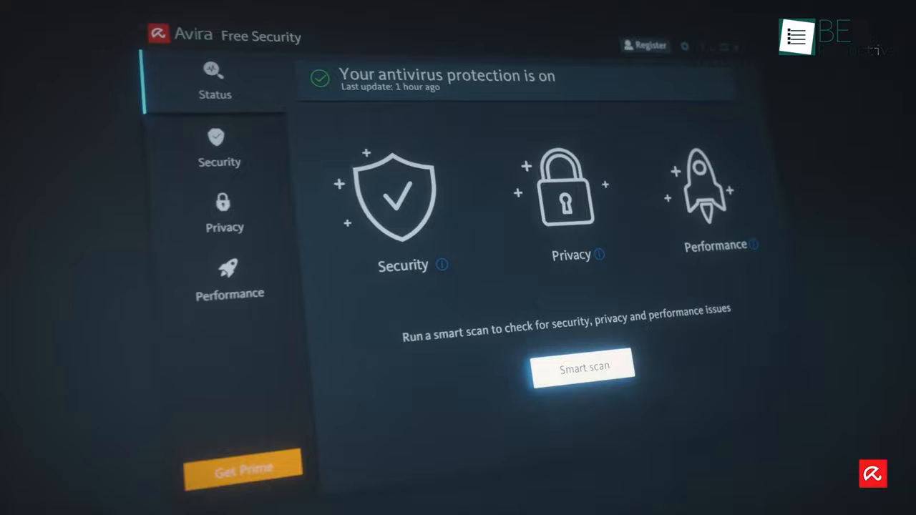
# Step: Play Avira's promo showing the Status screen, Smart scan results and Fix issues
pyautogui.click(584, 367)
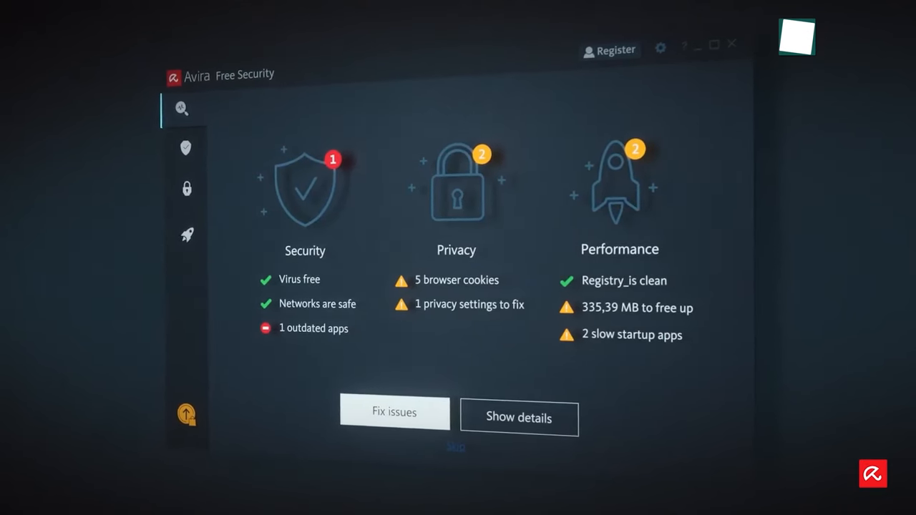
pyautogui.click(394, 413)
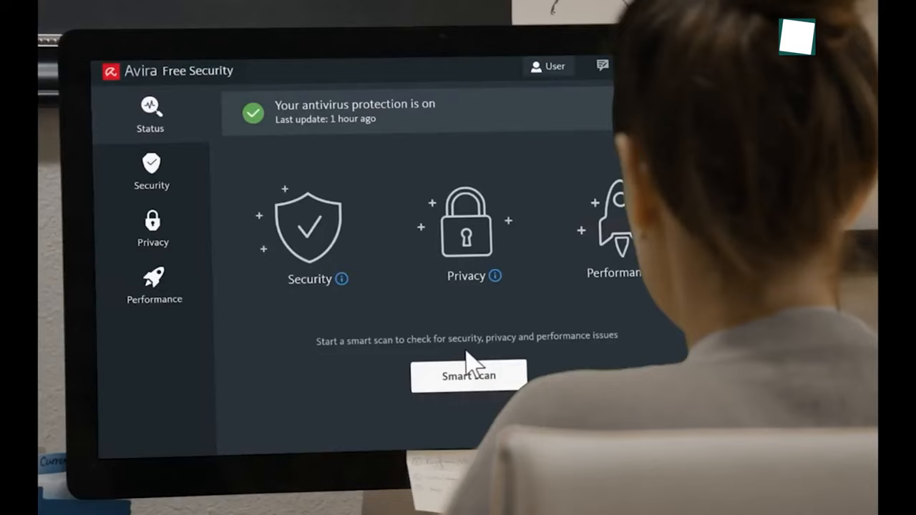
pyautogui.click(470, 375)
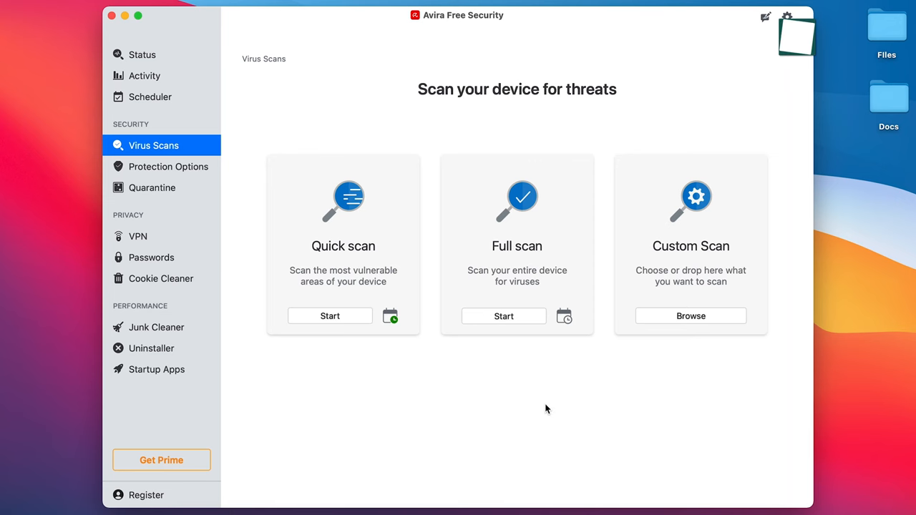
pyautogui.moveTo(172, 173)
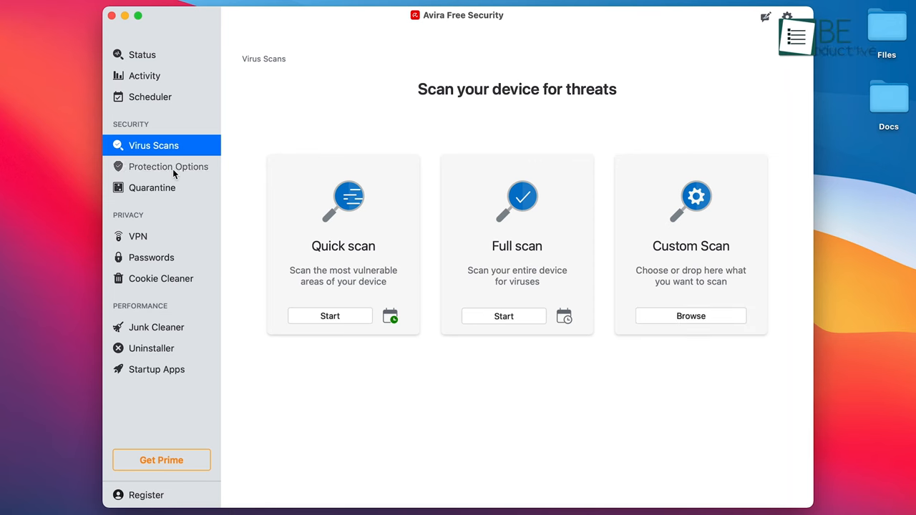
# Step: Show Avira's Virus Scans page offering quick, full and custom scans
pyautogui.click(152, 188)
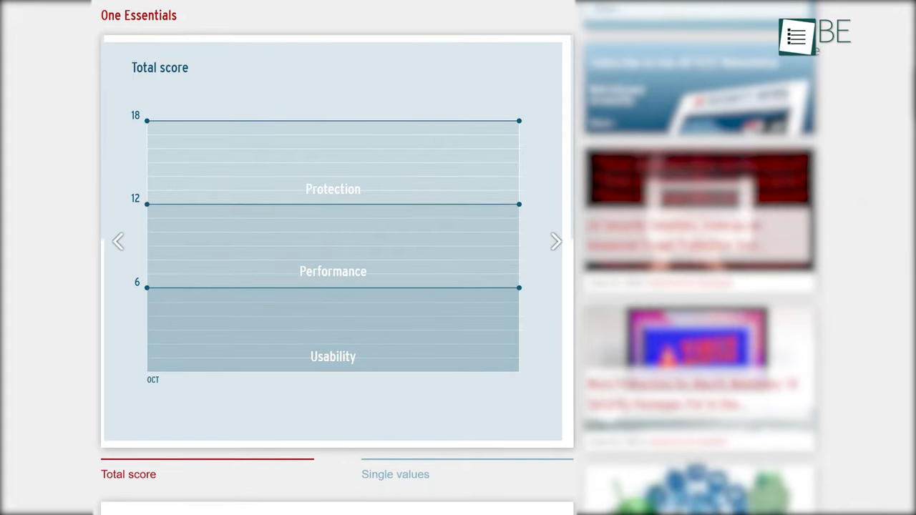
# Step: Scroll Avast's AV-Test results and its Free, Premium Security and Ultimate comparison table
pyautogui.scroll(-3)
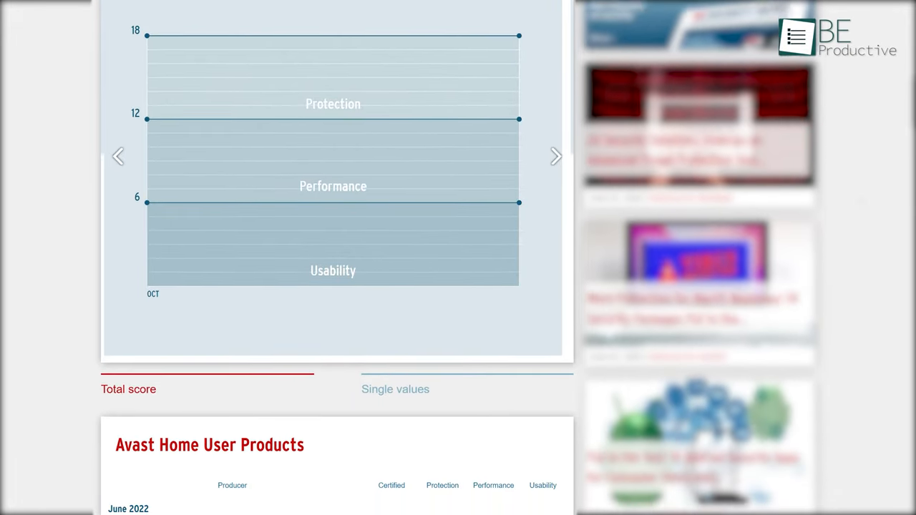
pyautogui.scroll(-3)
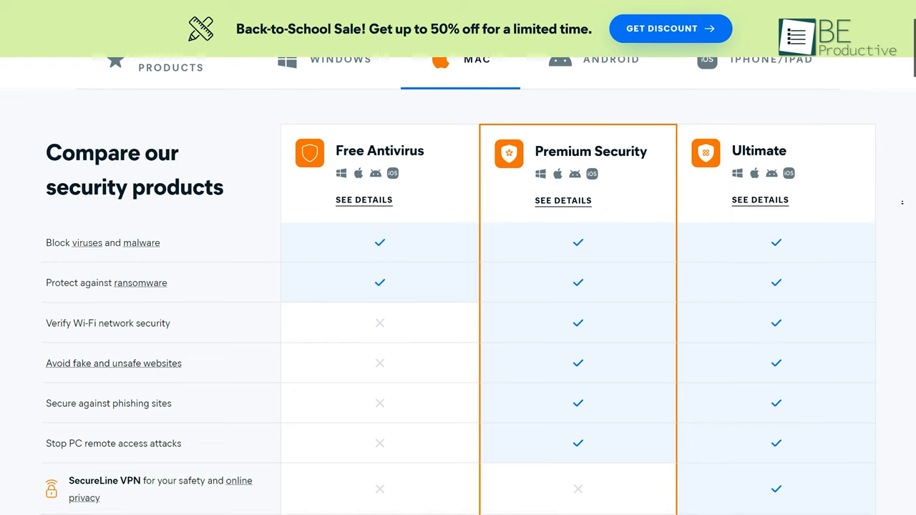
pyautogui.scroll(-3)
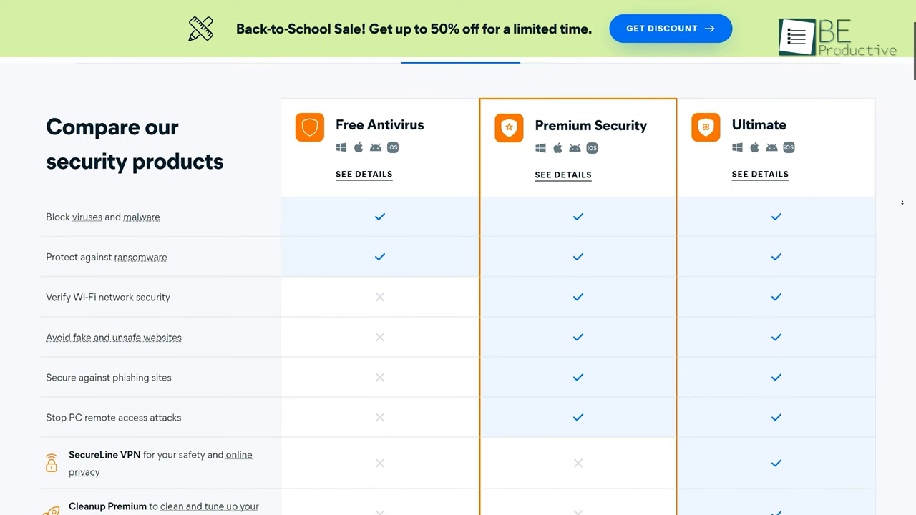